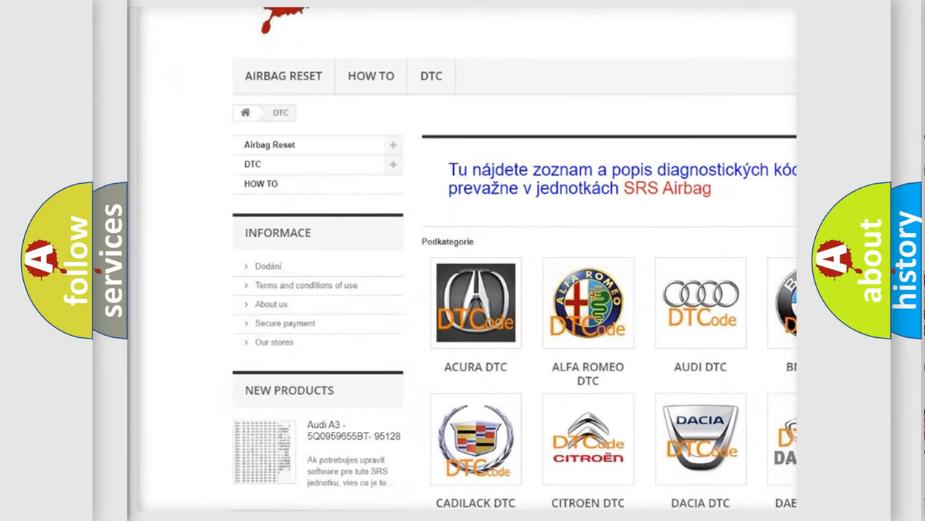
scroll("down", 3)
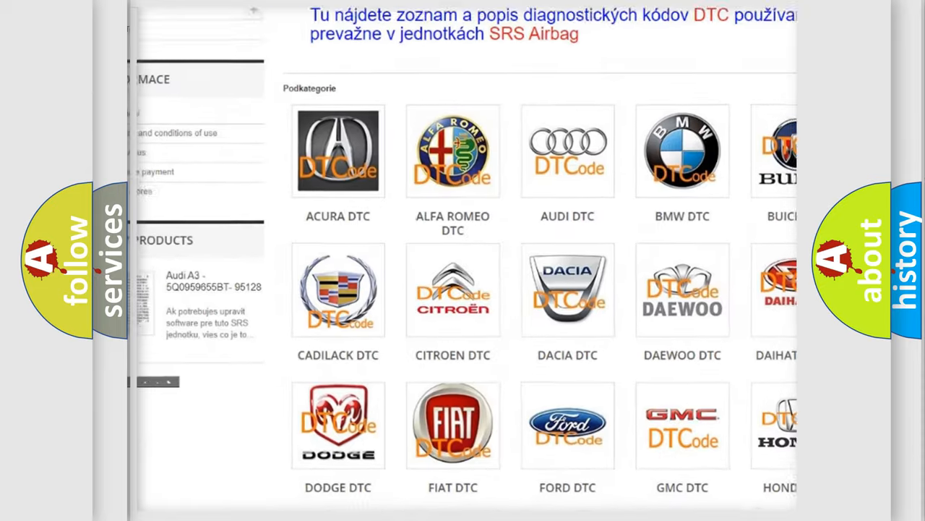
scroll("down", 3)
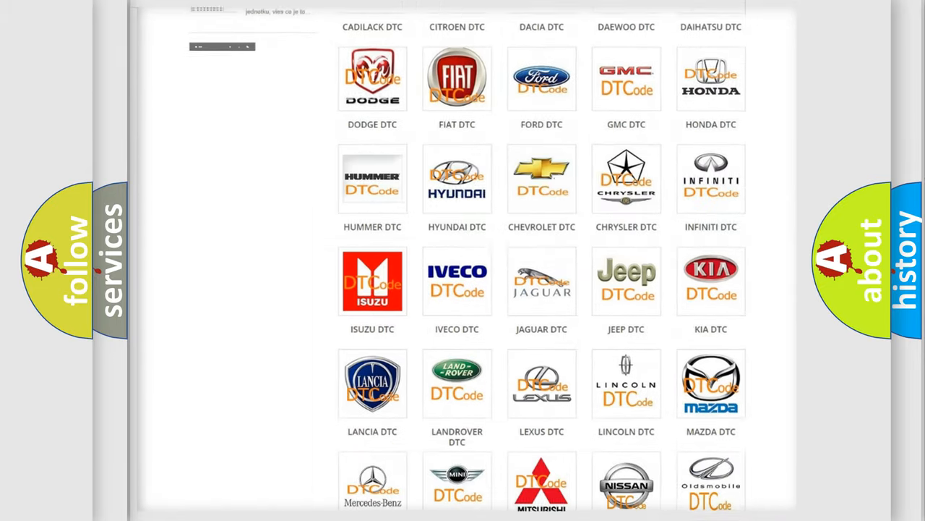
scroll("down", 3)
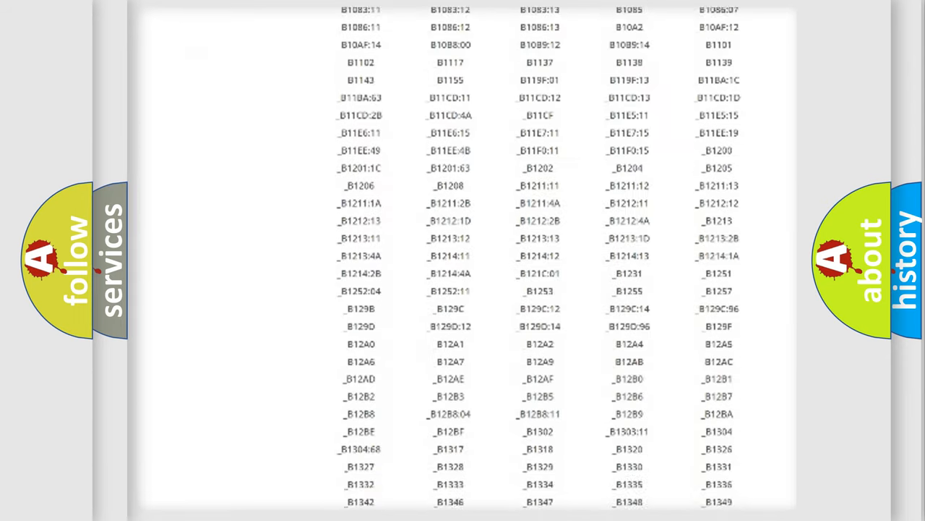
scroll("down", 3)
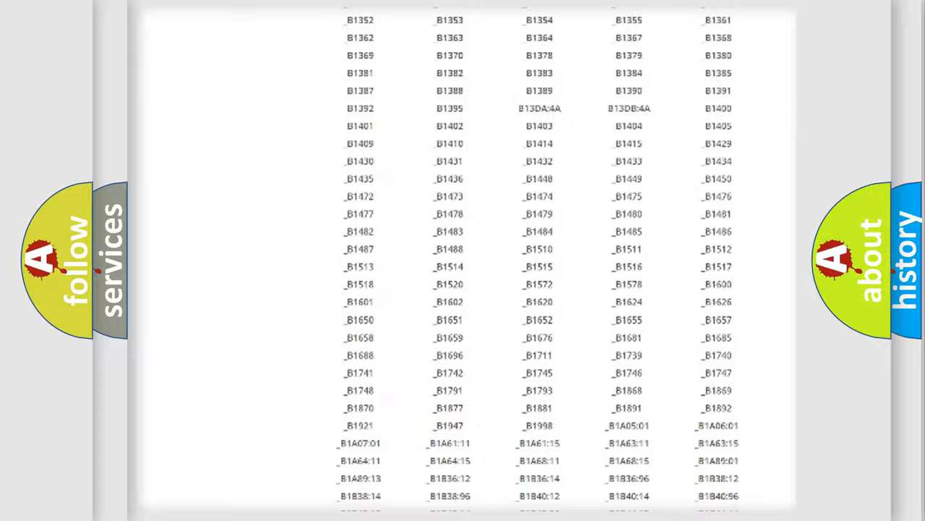